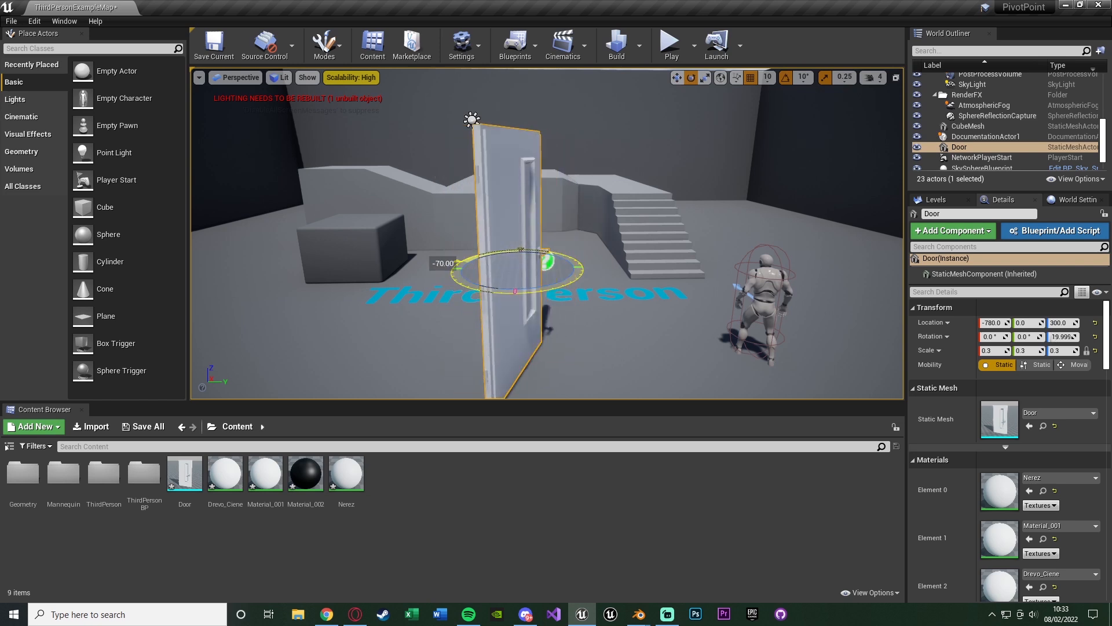
Rotate the door about Z to roughly 90° so it faces the camera squarely.
left_click_drag(521, 248, 542, 287)
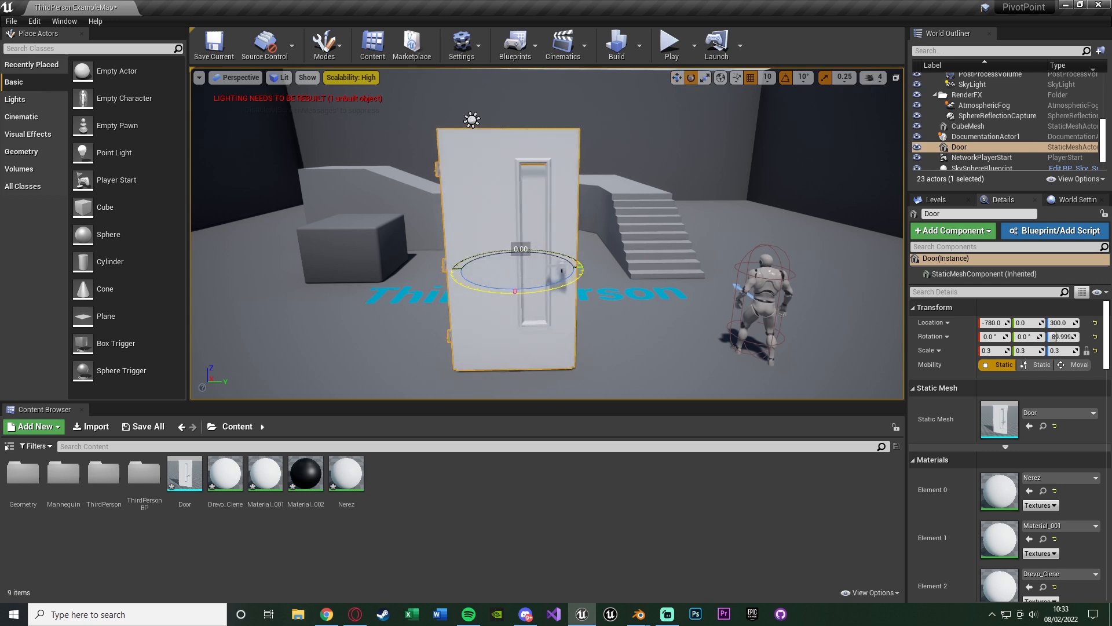
left_click(684, 78)
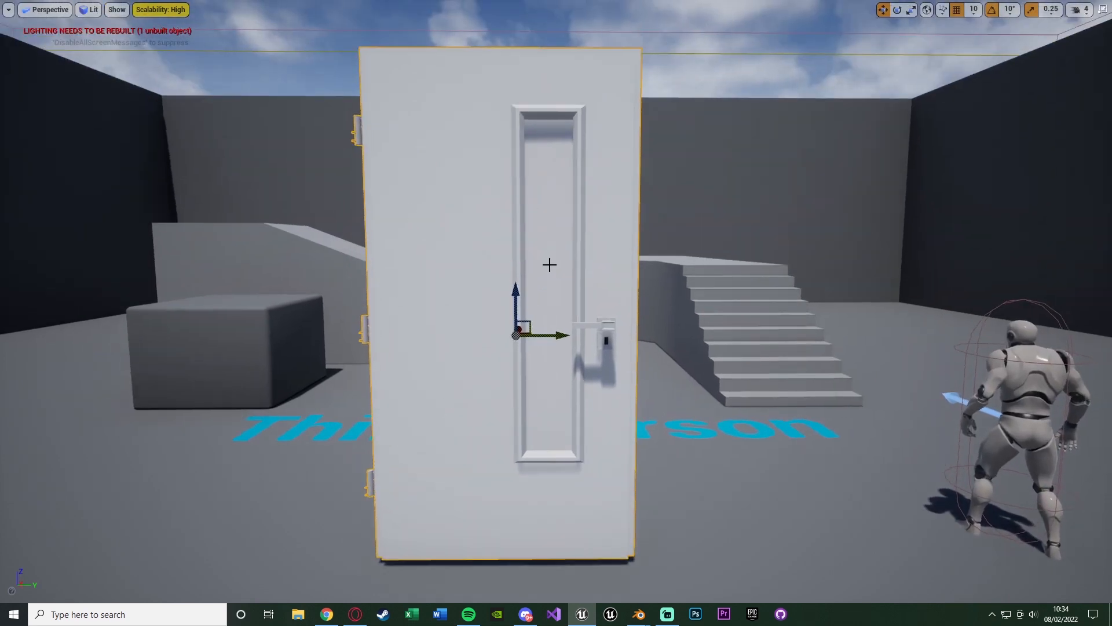
mouse_move(460, 247)
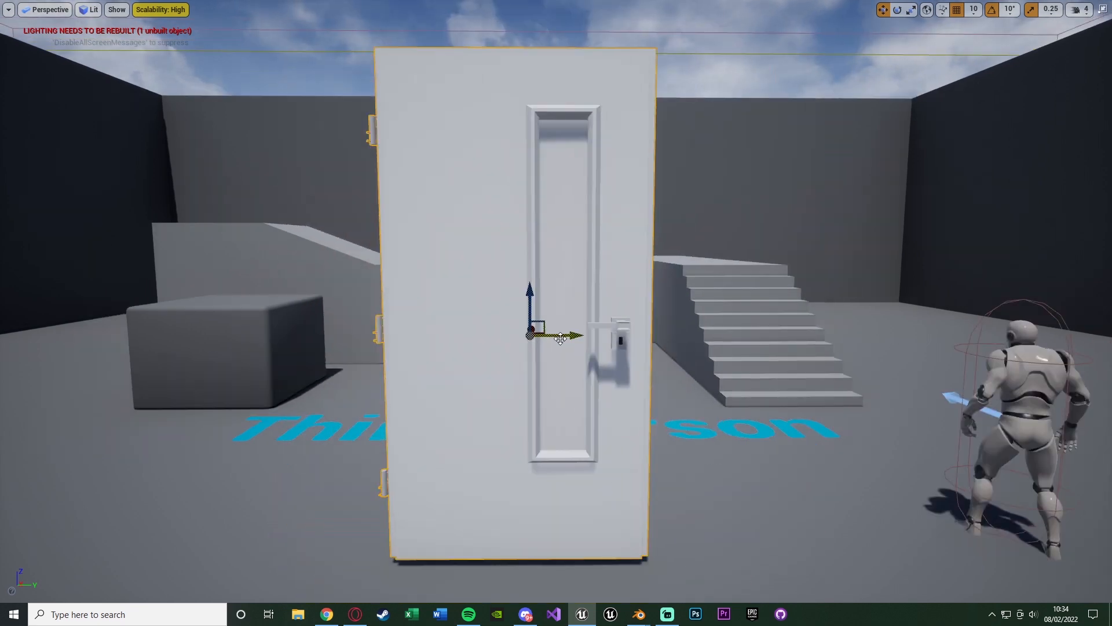
Drag the door's temporary pivot from its centre onto the left hinge edge.
left_click_drag(561, 334, 451, 331)
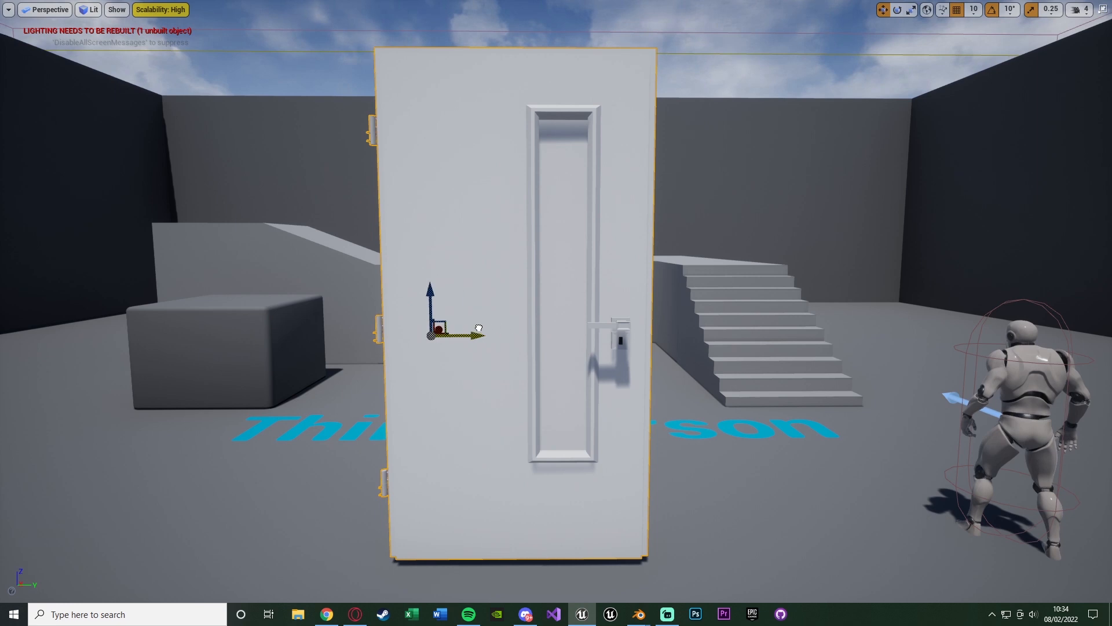
left_click_drag(431, 333, 374, 334)
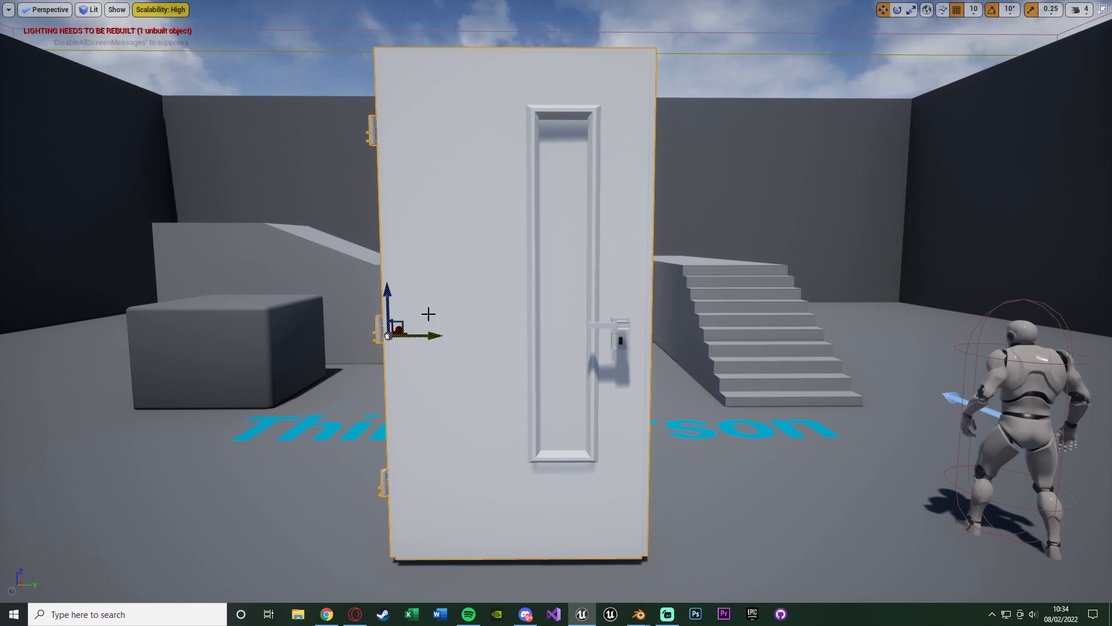
mouse_move(950, 33)
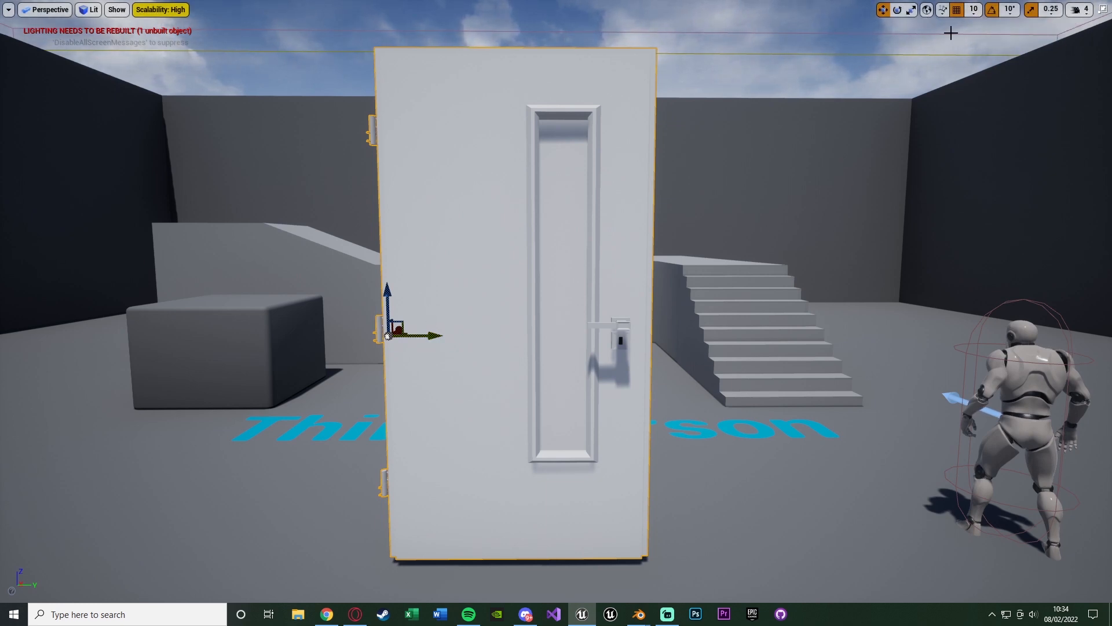
Set grid snap to 1 unit and move the pivot to the door's bottom-left hinge corner.
left_click(957, 9)
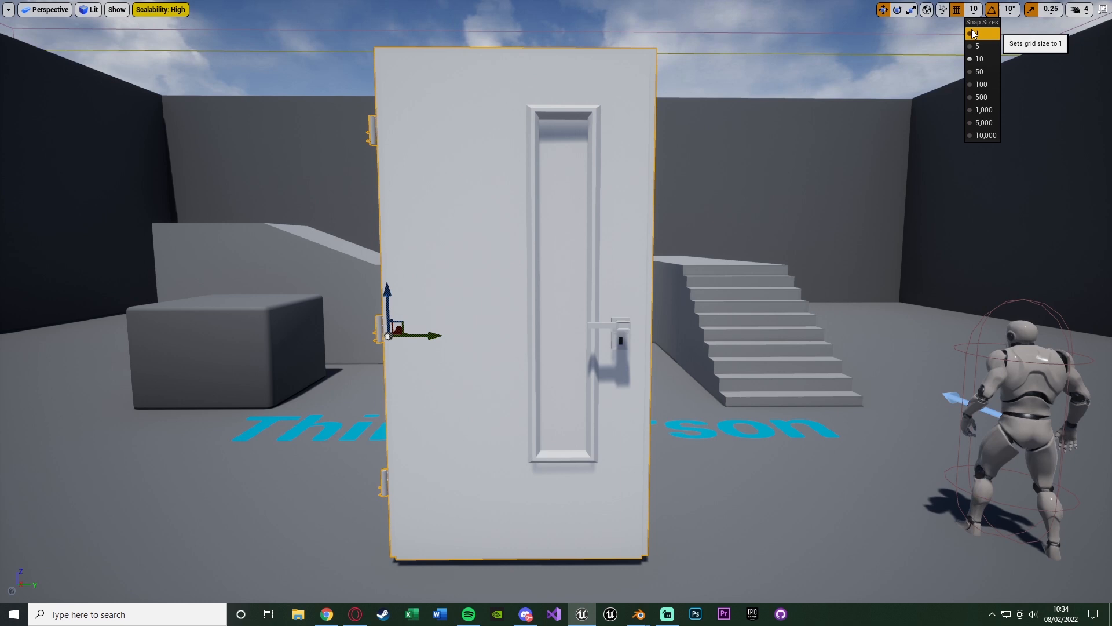
left_click(982, 32)
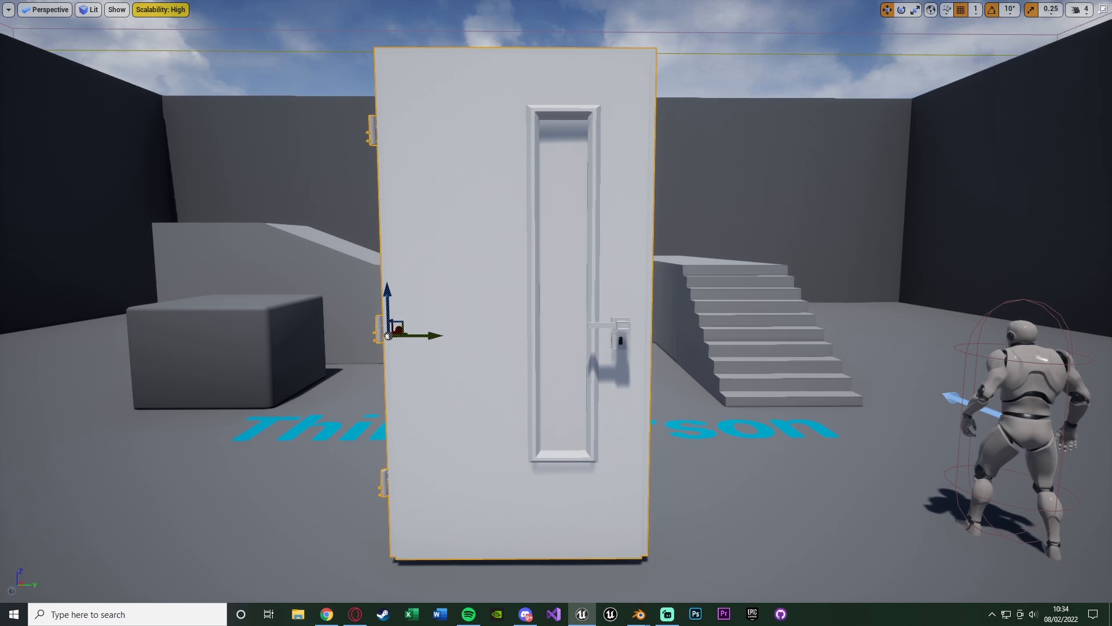
left_click_drag(387, 333, 529, 334)
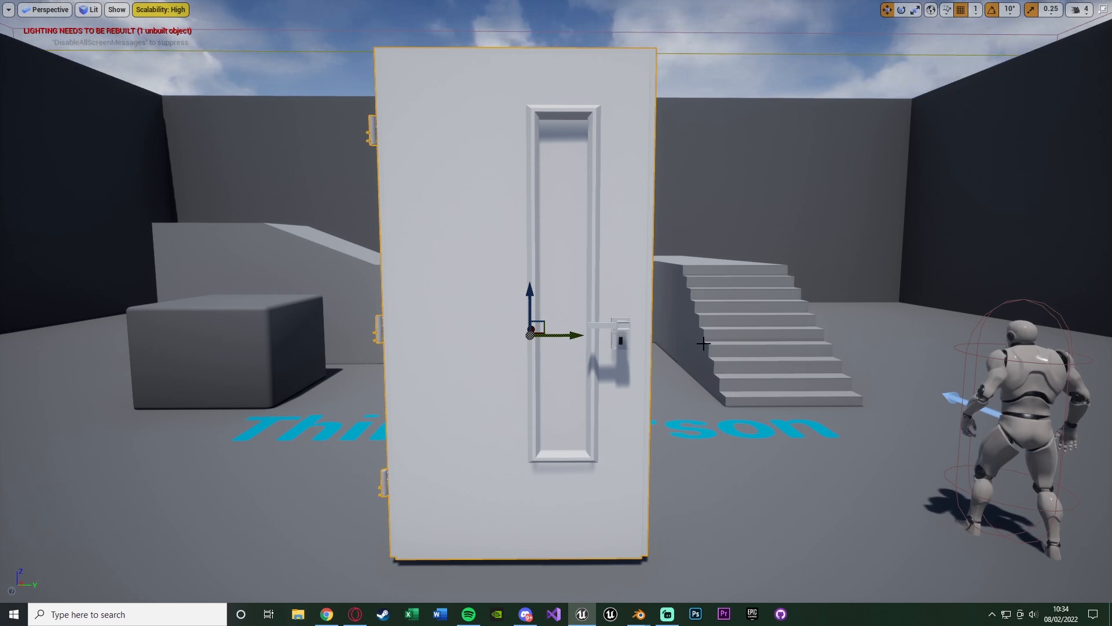
left_click_drag(528, 334, 404, 334)
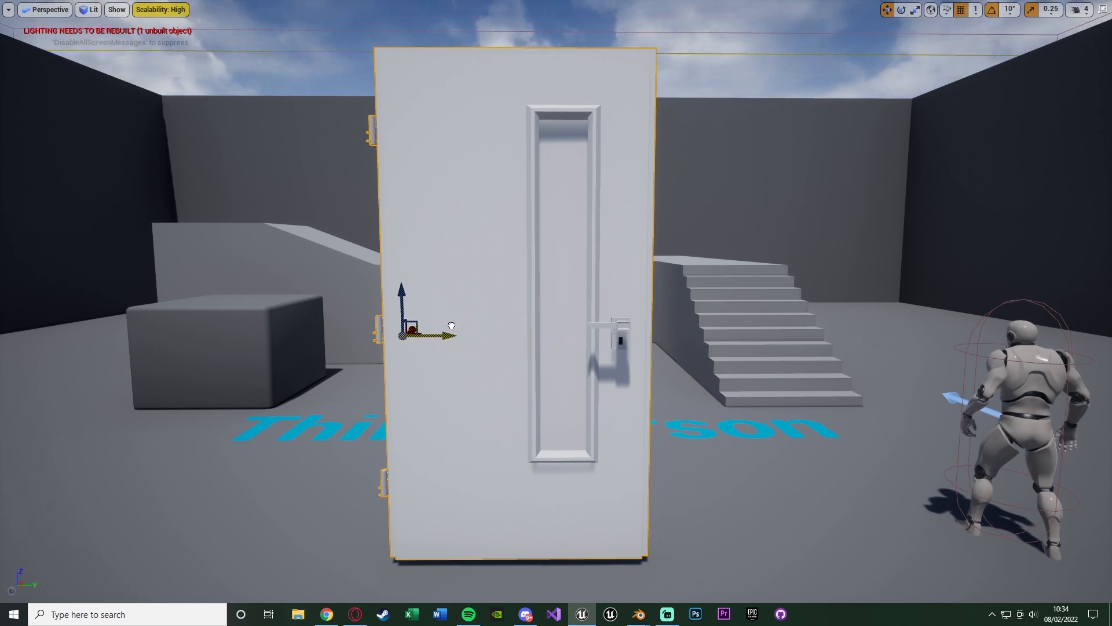
left_click_drag(450, 324, 383, 337)
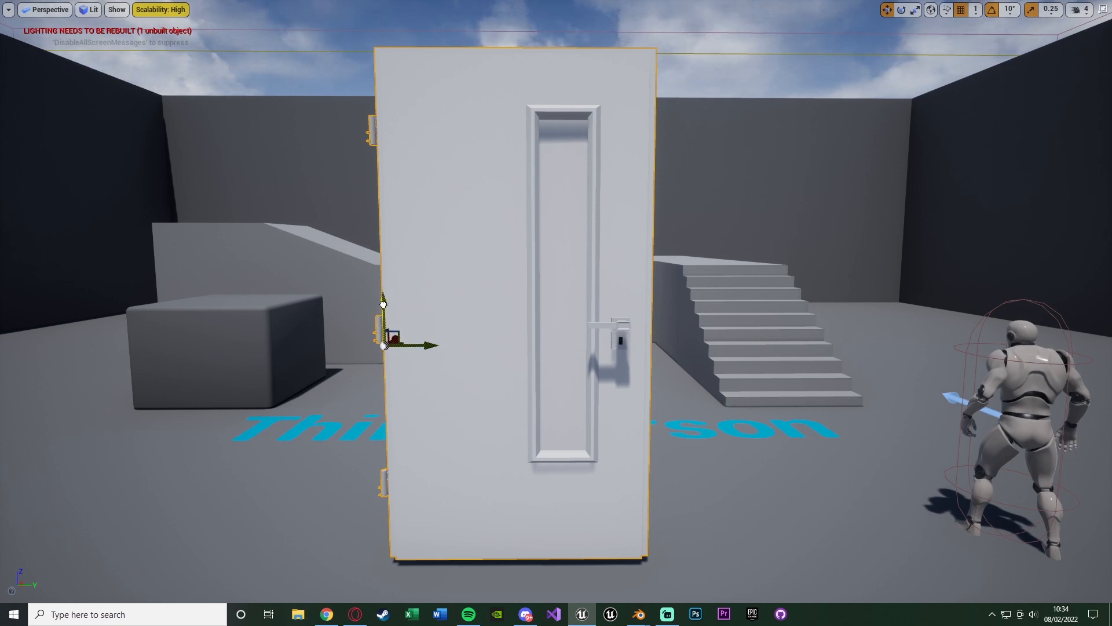
left_click_drag(384, 341, 392, 543)
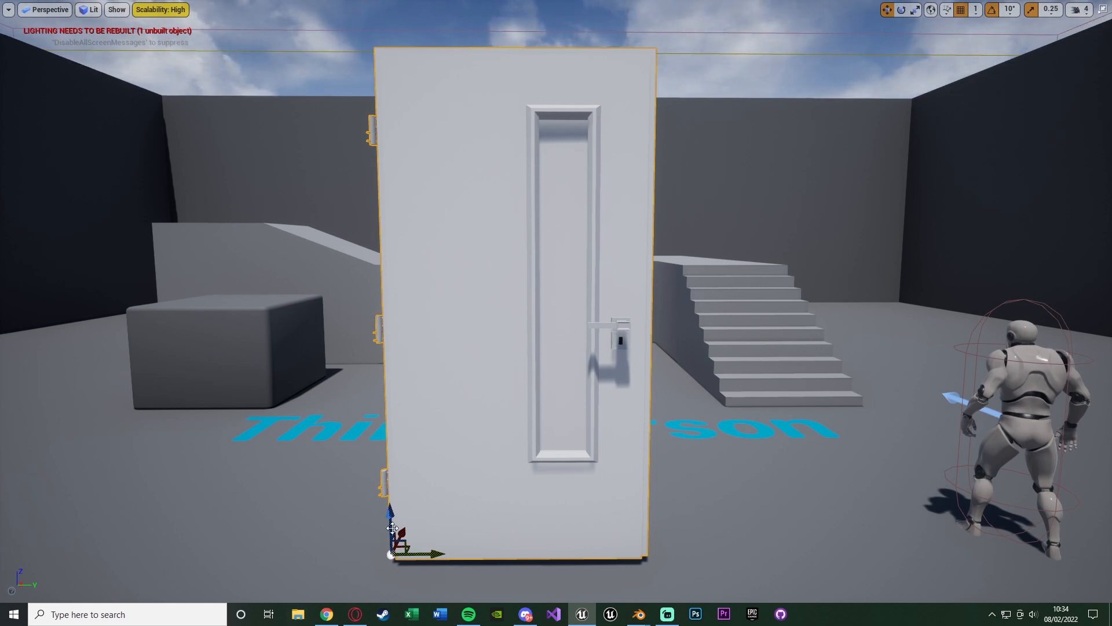
mouse_move(385, 589)
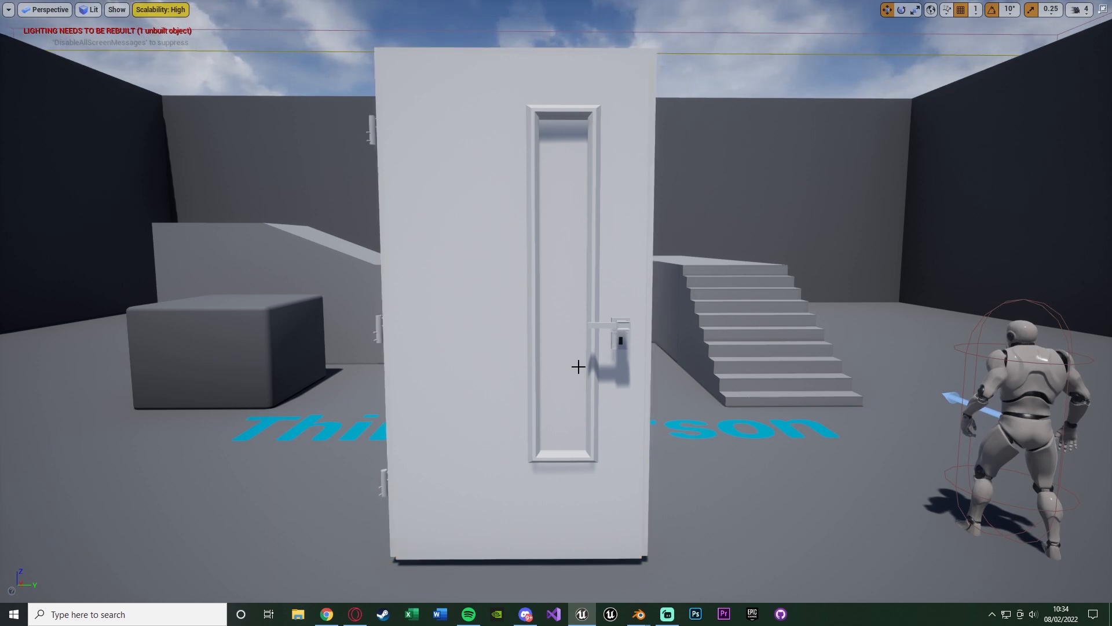
Reselect the door and place its reset pivot back at the bottom-left hinge corner.
left_click(578, 366)
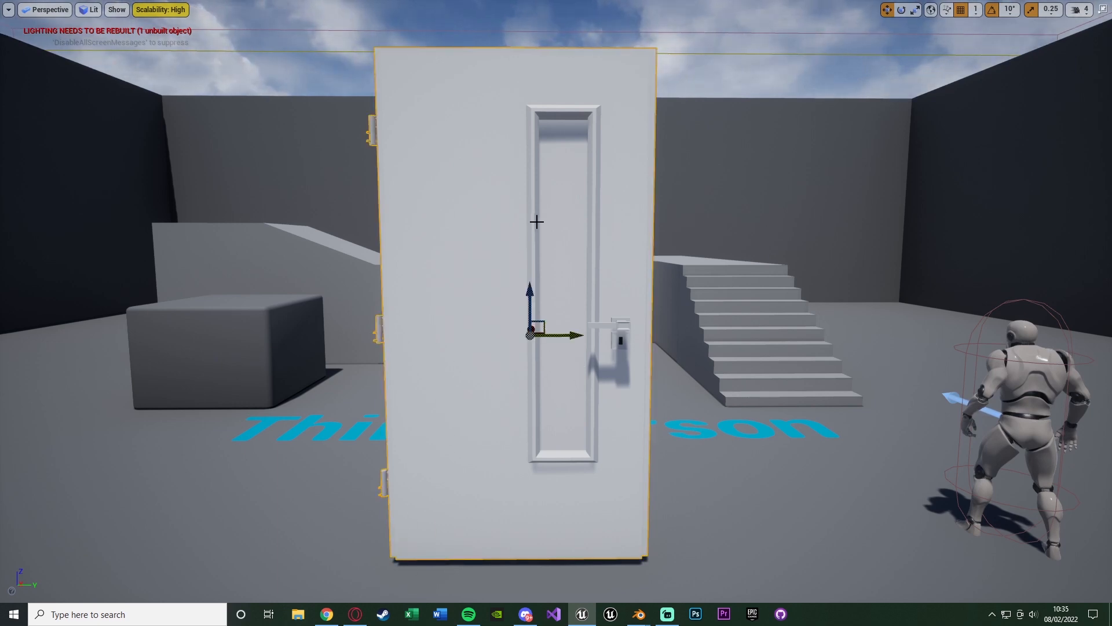
mouse_move(525, 249)
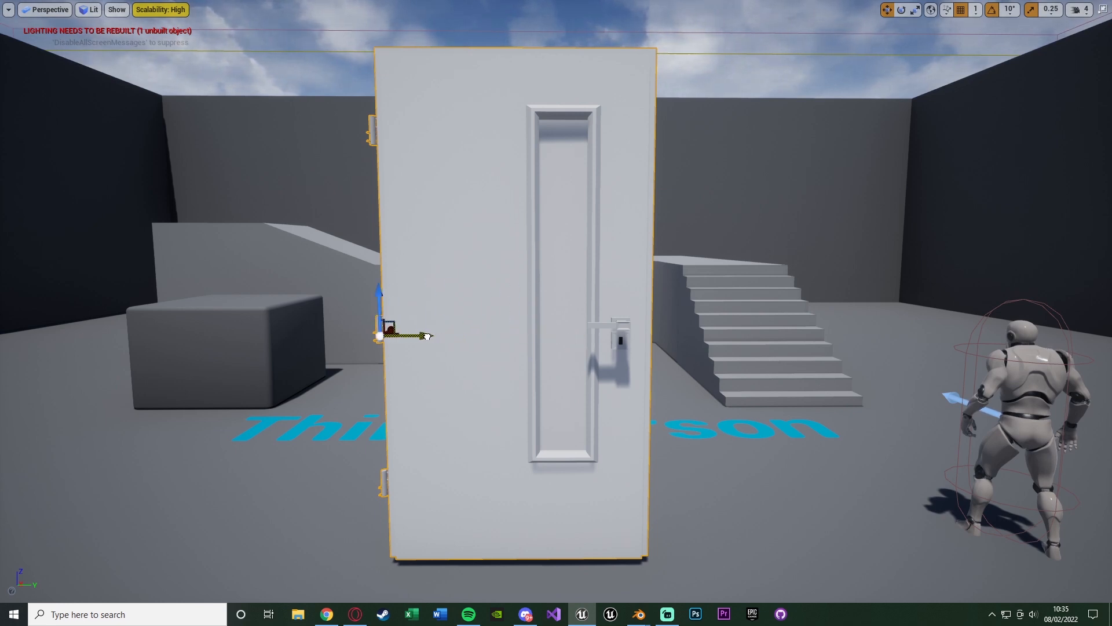
left_click_drag(383, 334, 384, 437)
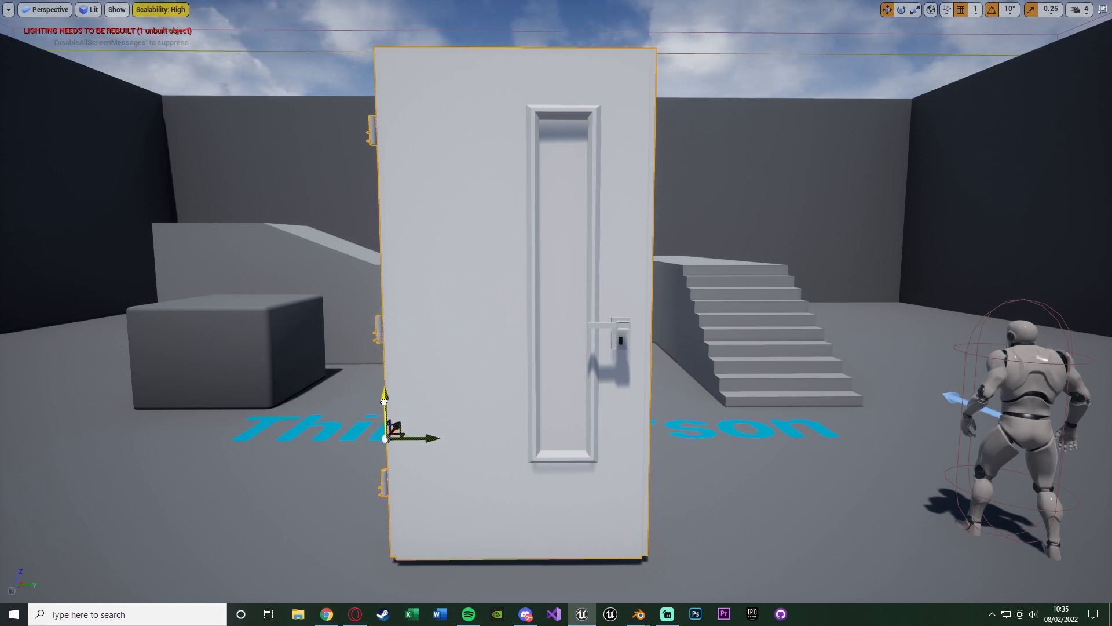
left_click_drag(384, 437, 393, 555)
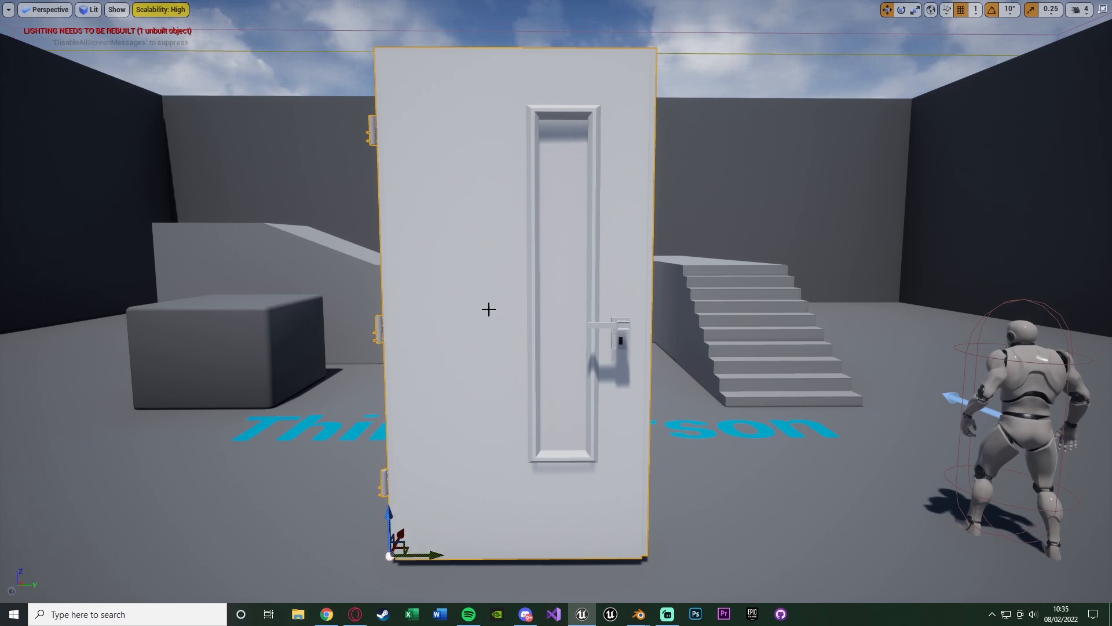
Save the corner position with Pivot > Set as Pivot Offset, then deselect the door.
right_click(489, 309)
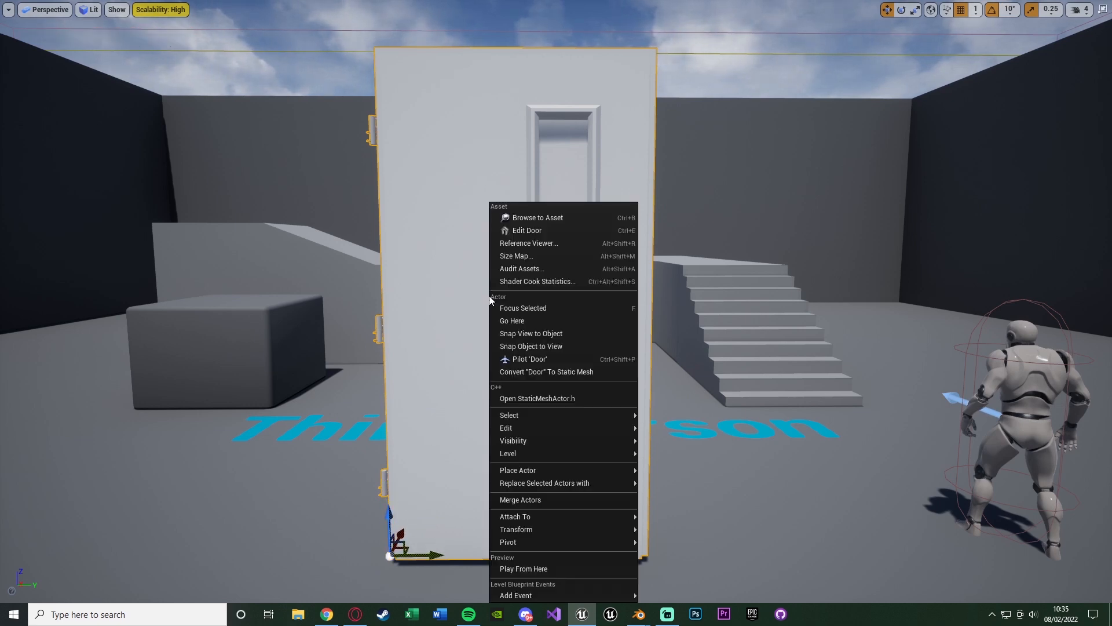
mouse_move(539, 542)
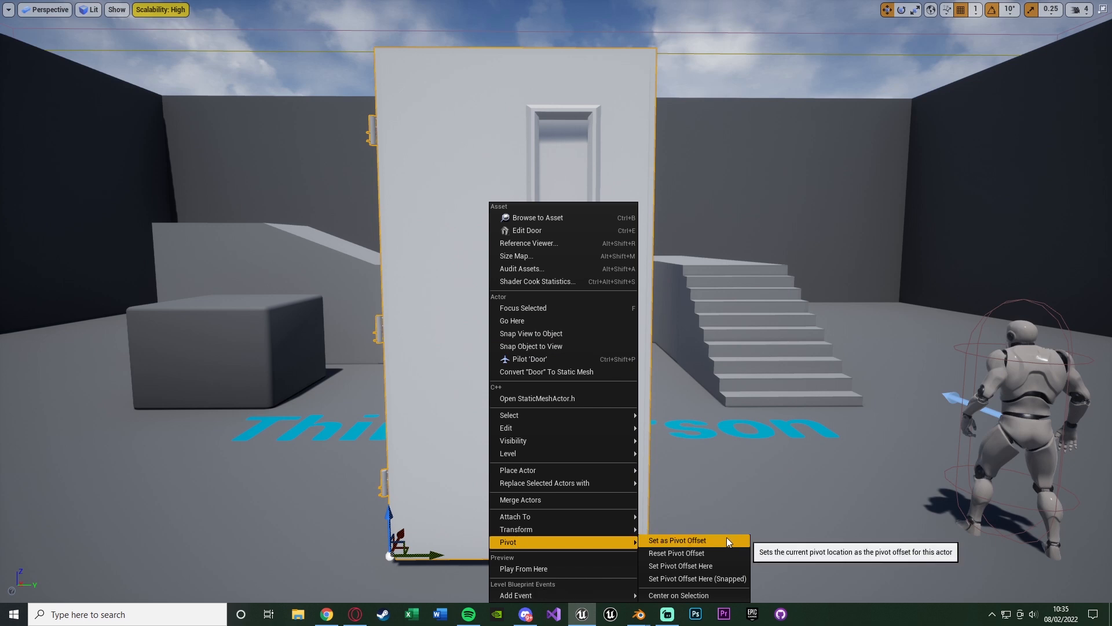
left_click(675, 540)
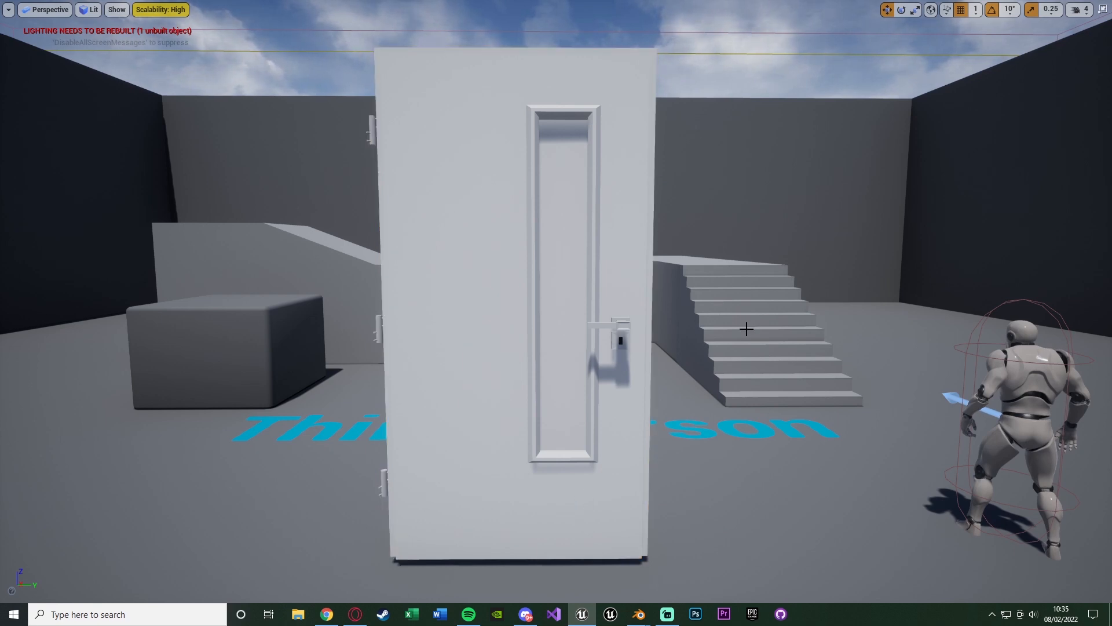
left_click(511, 284)
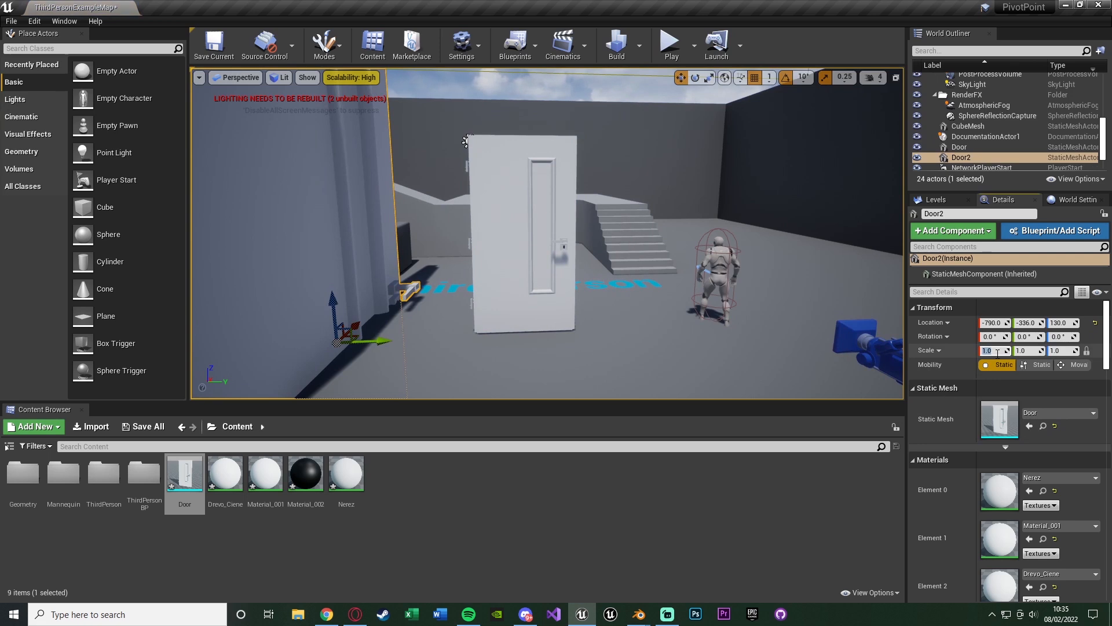
Scale the newly placed second door to 0.3 in the Details panel.
type("0.3")
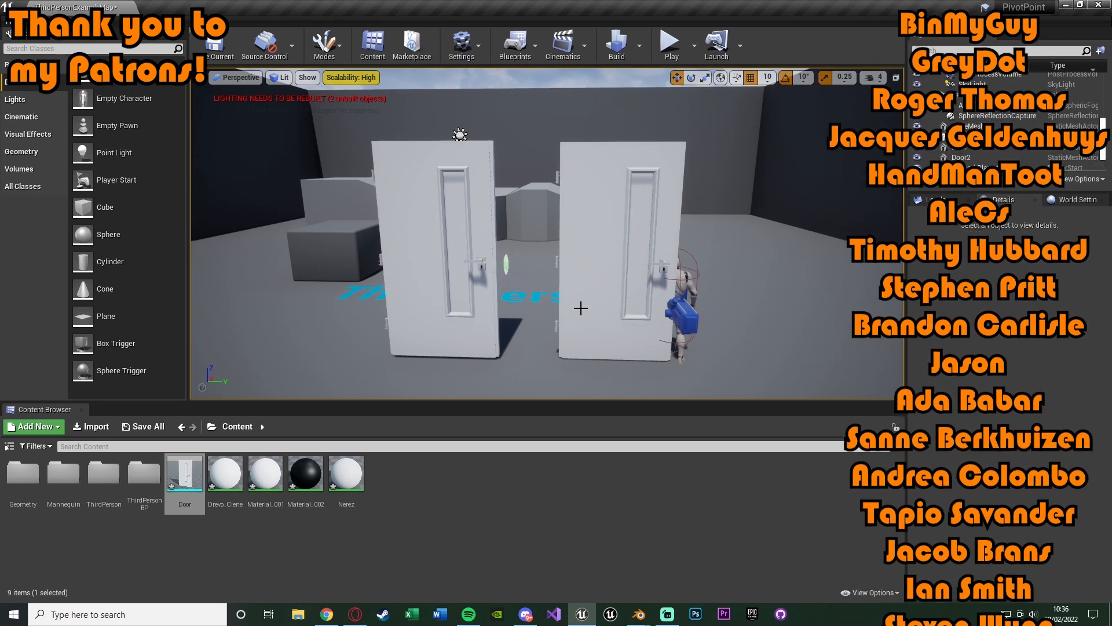
left_click(625, 263)
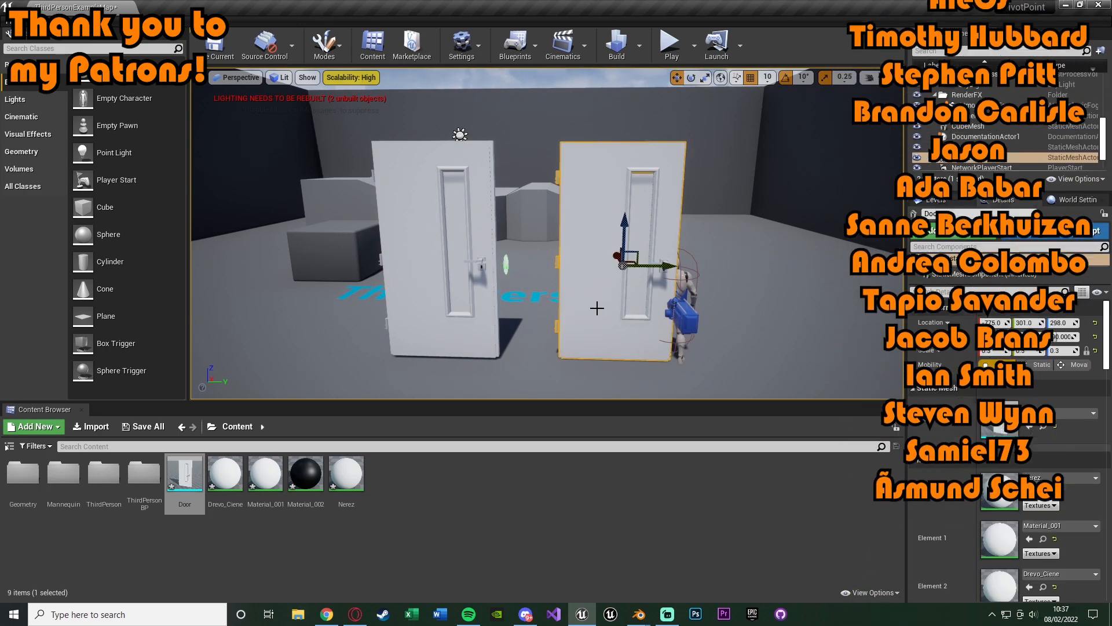